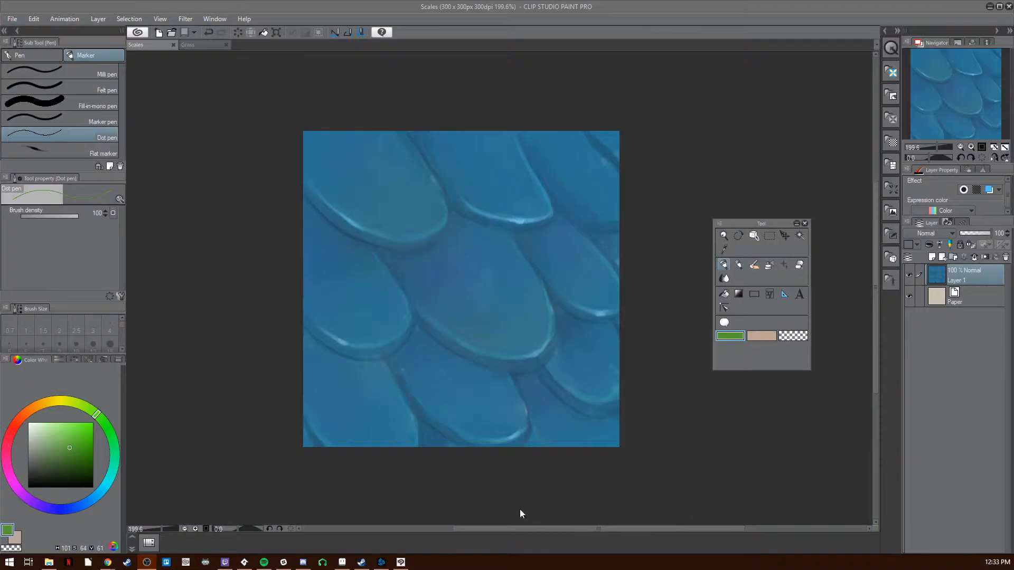
pyautogui.moveTo(695, 475)
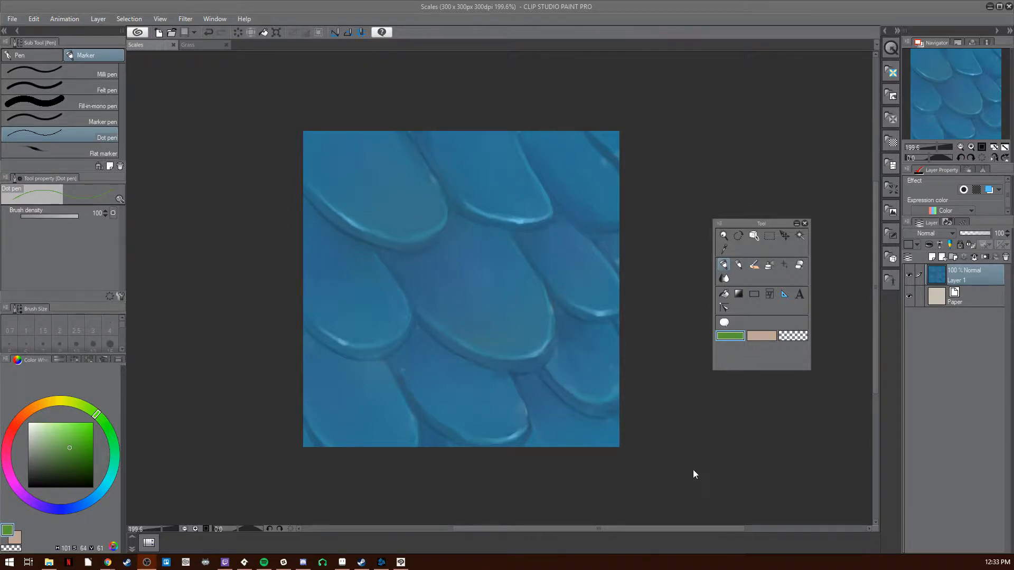
pyautogui.moveTo(496, 504)
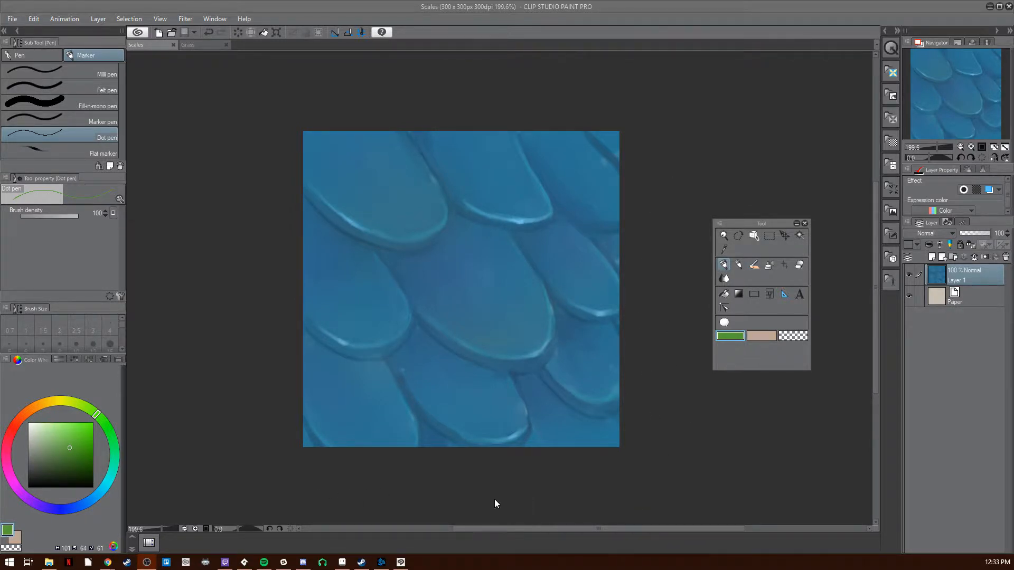
pyautogui.moveTo(630, 198)
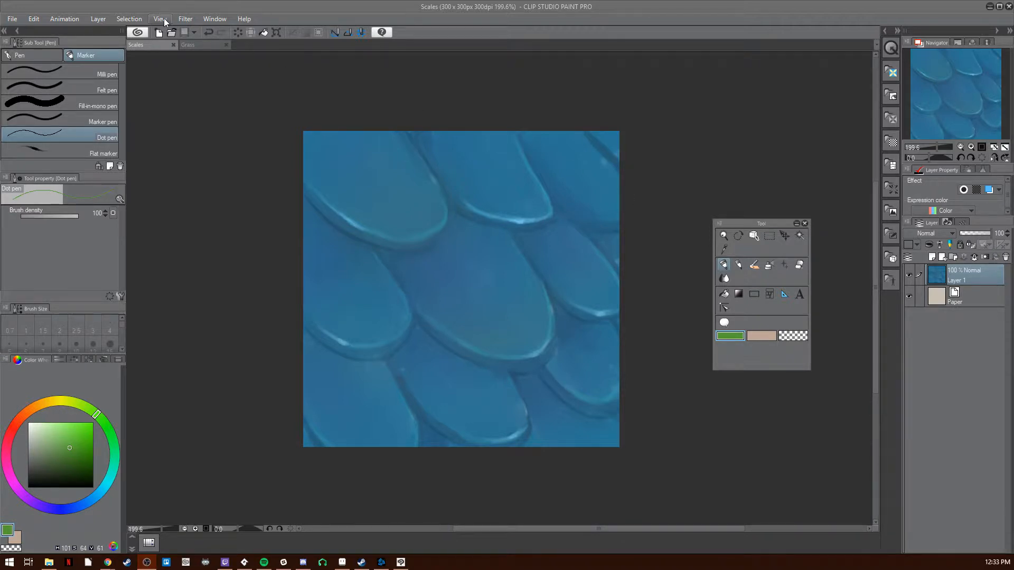
# Step: Show the grid over the blue scale texture via the View menu
pyautogui.click(159, 18)
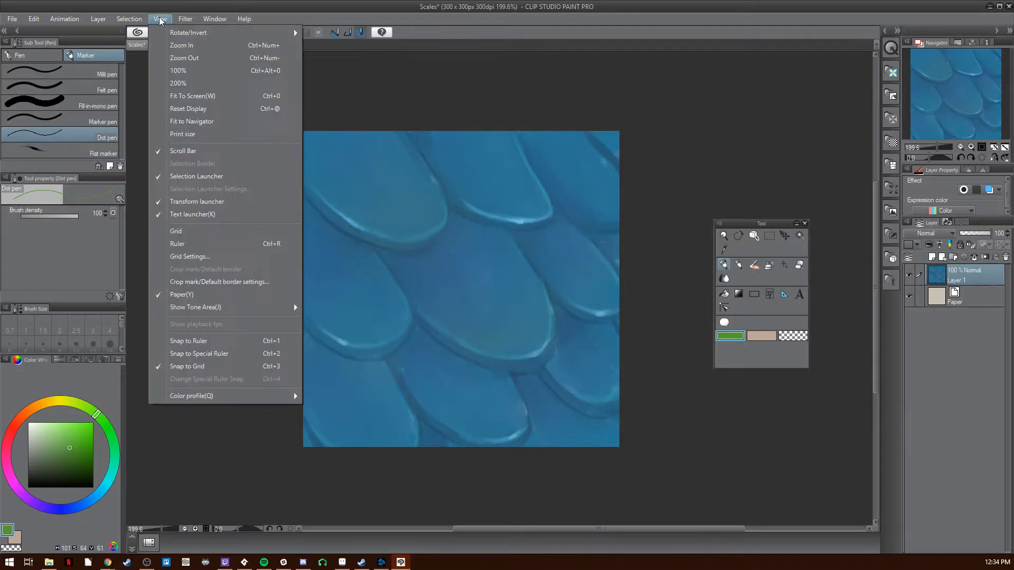
pyautogui.moveTo(183, 231)
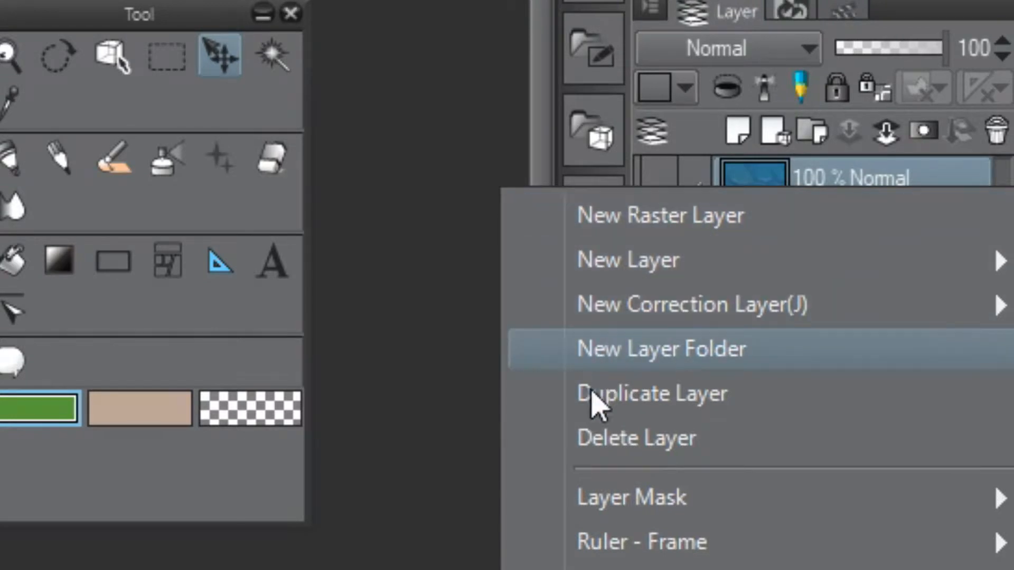
# Step: Duplicate Layer 1 holding the scale texture
pyautogui.click(651, 392)
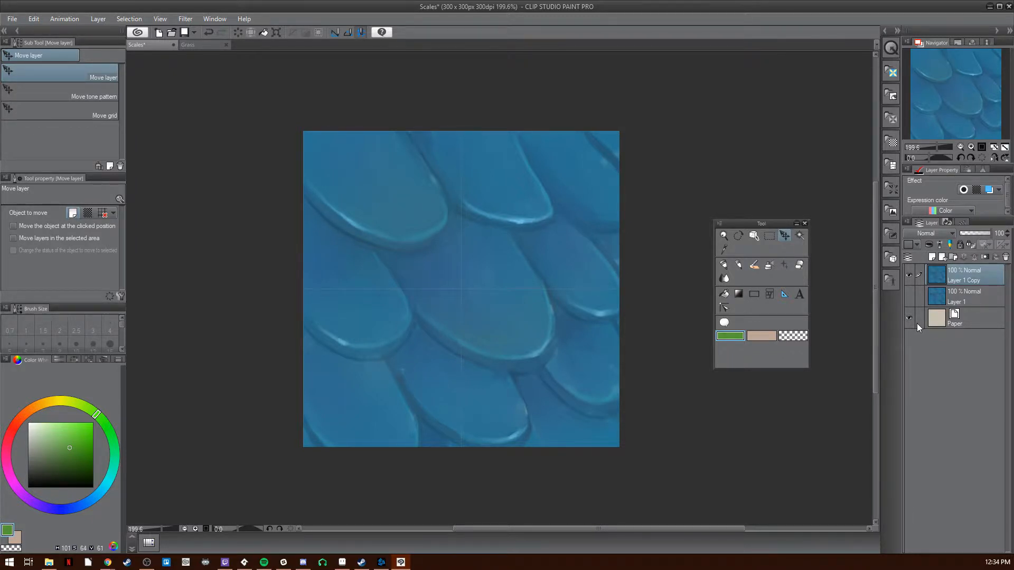
# Step: Shift the left half of the scale texture right so the tile edges meet as a centre seam
pyautogui.click(769, 235)
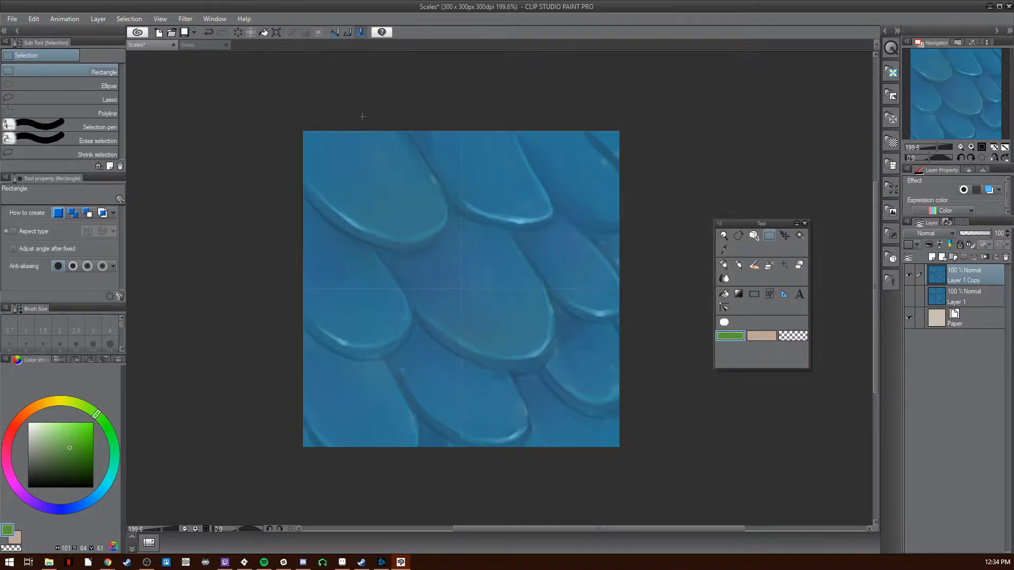
pyautogui.moveTo(304, 131); pyautogui.dragTo(460, 446)
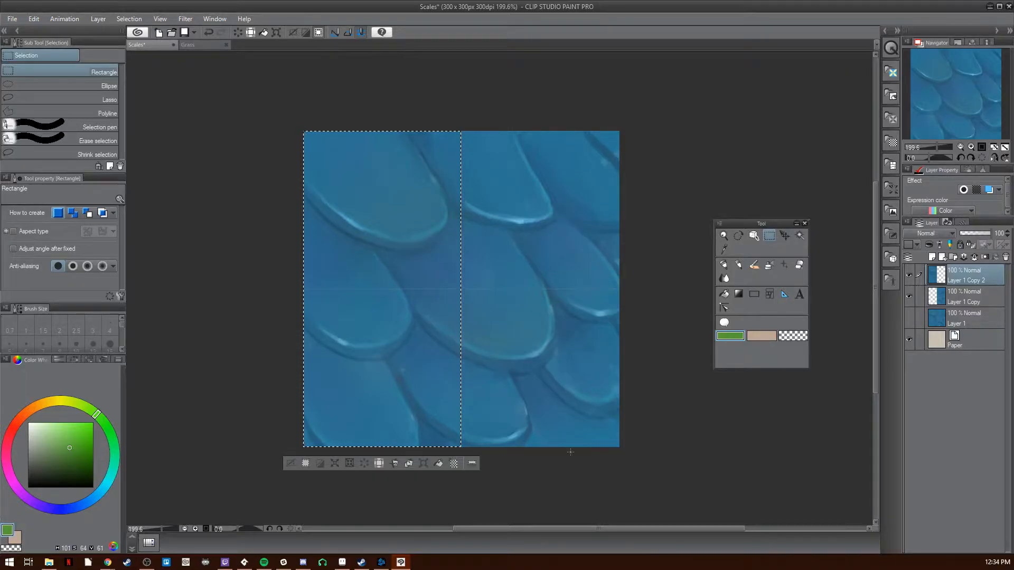
pyautogui.click(783, 236)
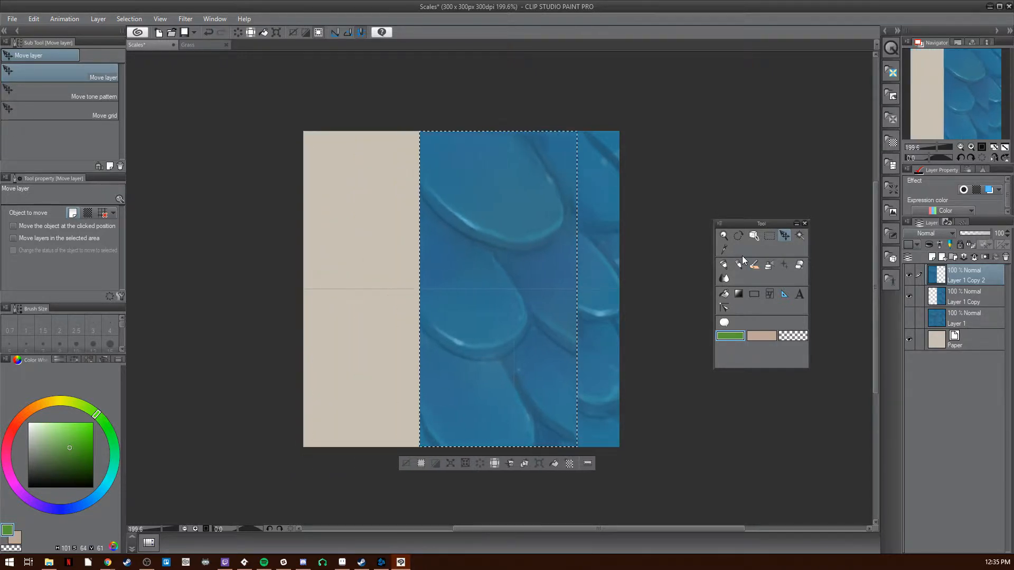
pyautogui.moveTo(498, 288); pyautogui.dragTo(540, 287)
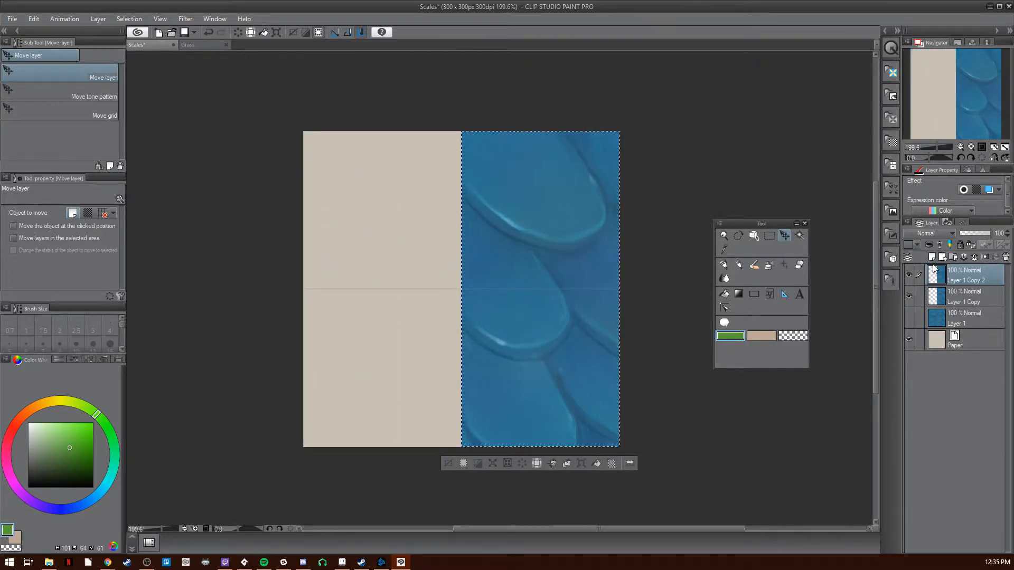
pyautogui.click(964, 296)
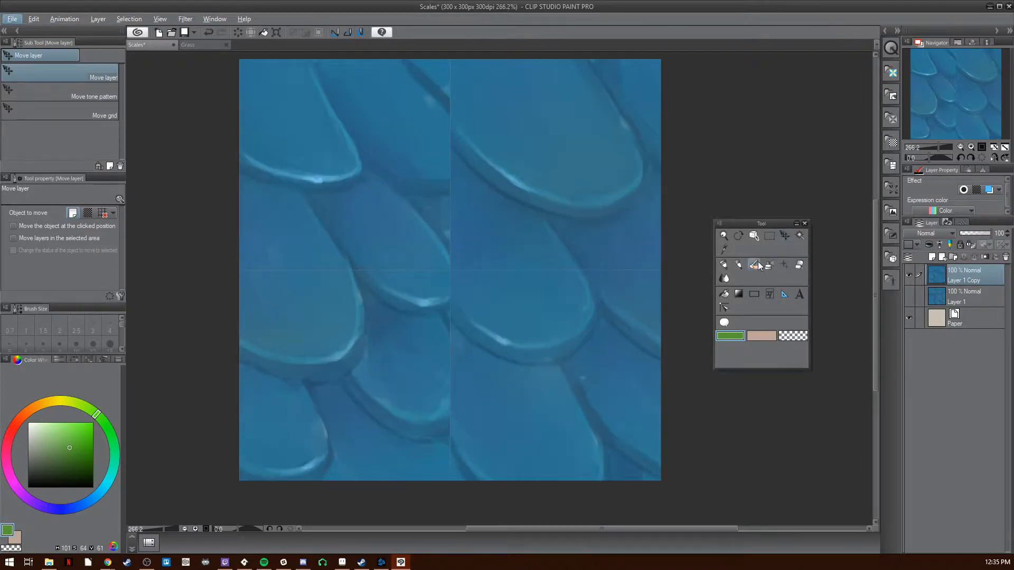
# Step: Repaint the scales over the centre seam with the Oil paint flat brush
pyautogui.click(754, 264)
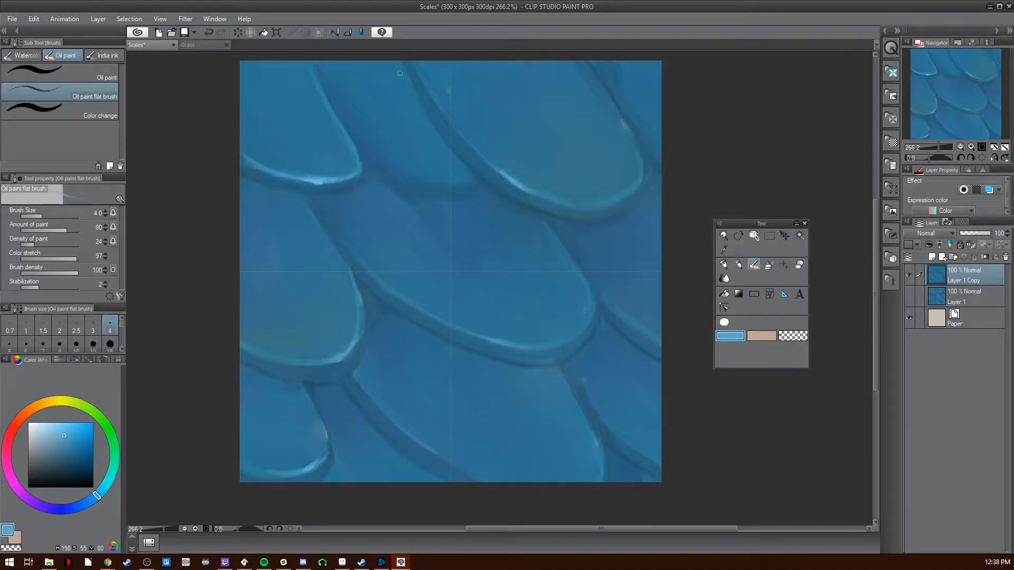
pyautogui.moveTo(466, 141)
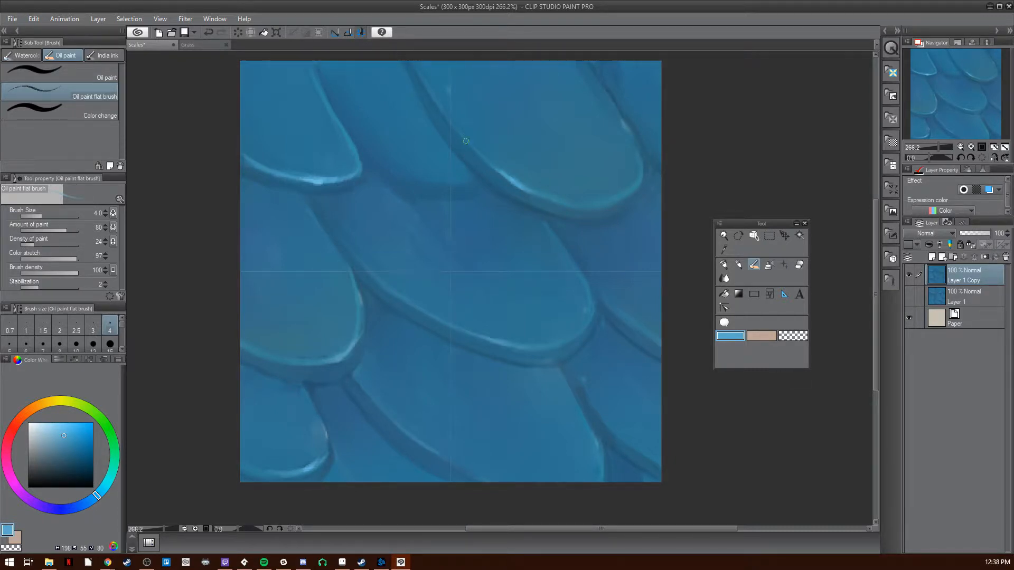
# Step: Finish blending the remaining seams, then begin a new canvas from the File menu
pyautogui.click(769, 235)
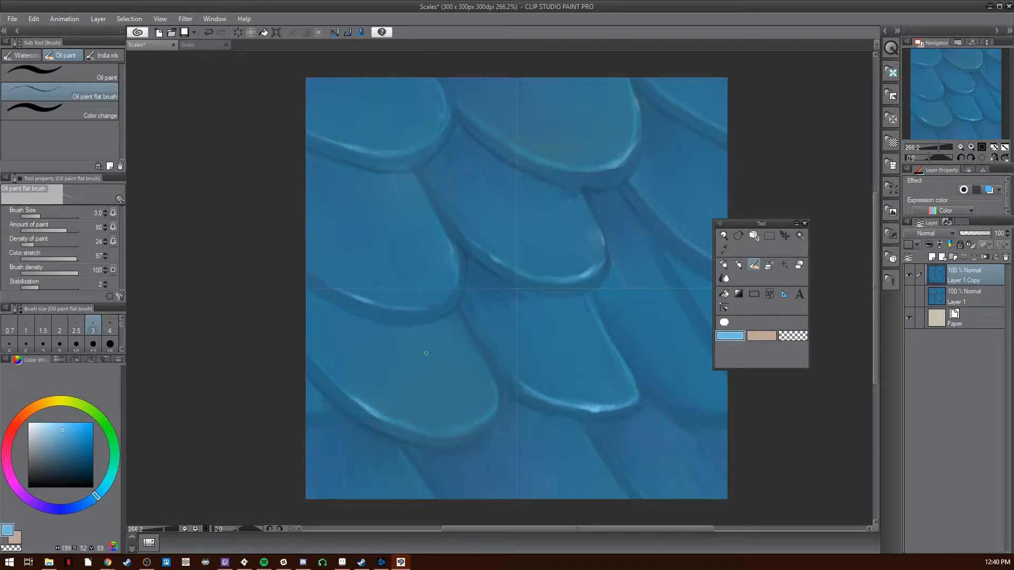
pyautogui.click(821, 188)
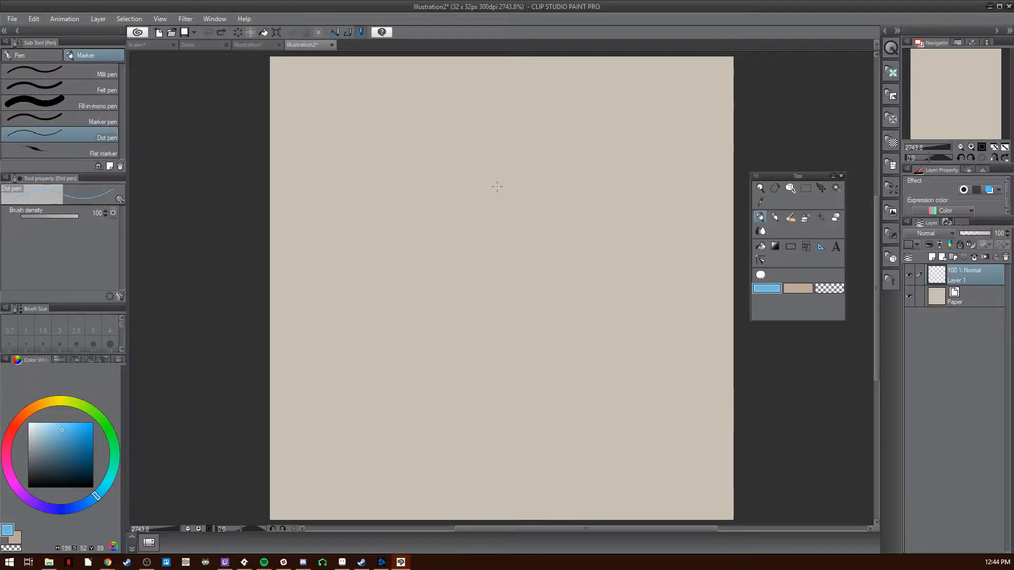
# Step: Choose the G-pen for the blank 32×32 pixel canvas
pyautogui.click(19, 55)
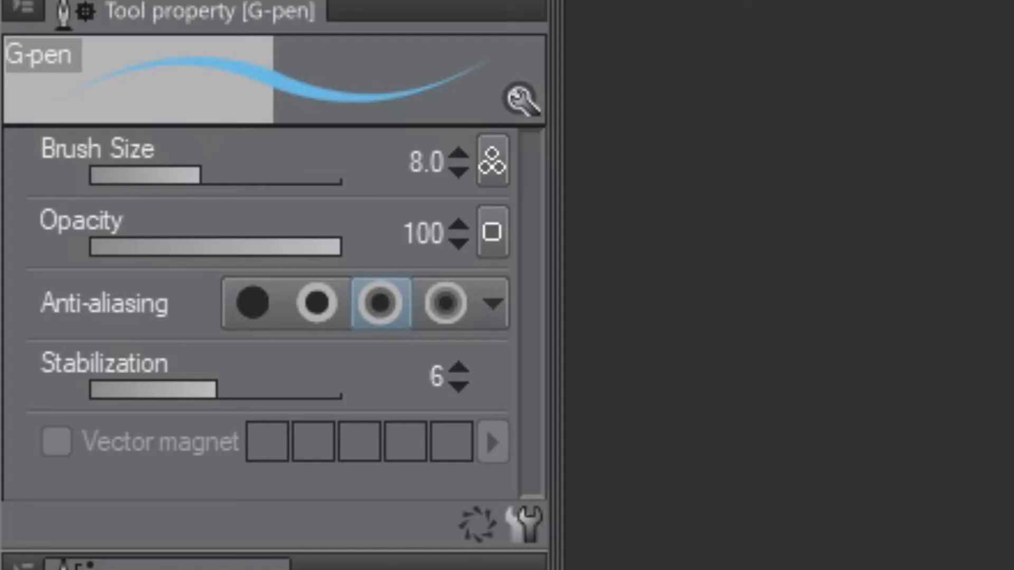
# Step: Draw a dark blue pixel smiley at brush size 1 and move to the Grass texture document
pyautogui.moveTo(195, 173); pyautogui.dragTo(97, 173)
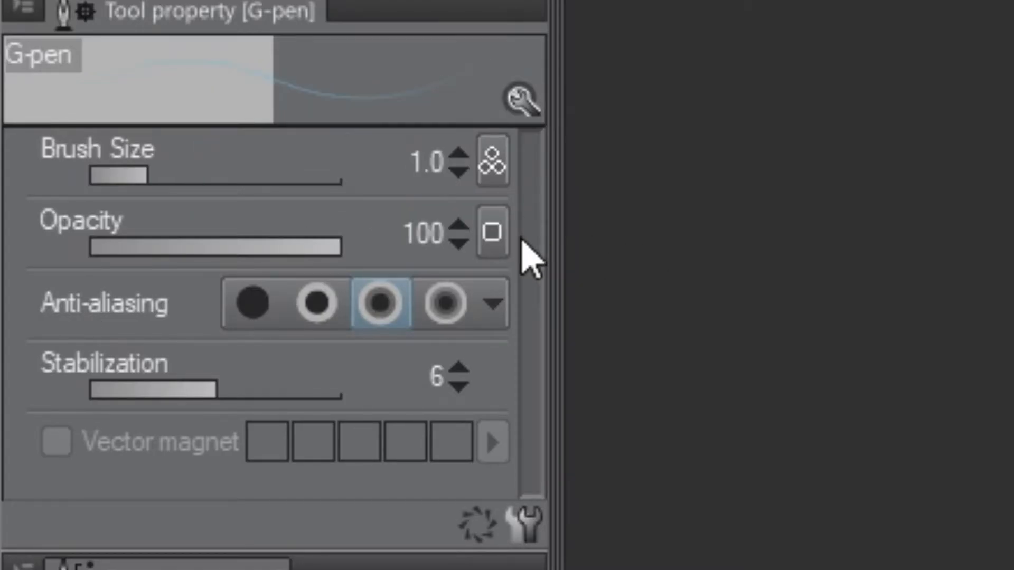
pyautogui.click(252, 303)
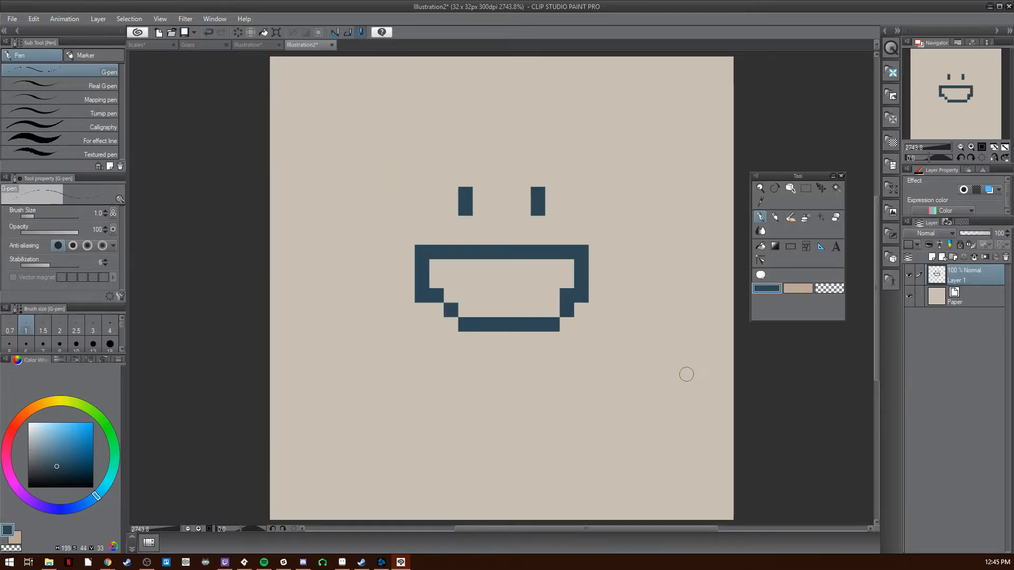
pyautogui.click(214, 18)
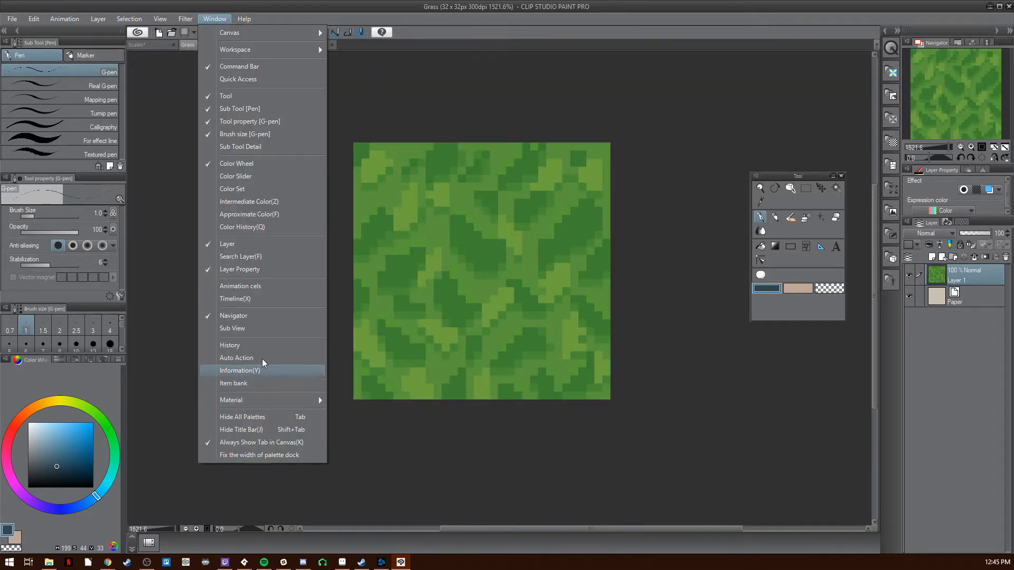
# Step: Duplicate the grass tile layer and start moving its selected left half to the right
pyautogui.click(159, 18)
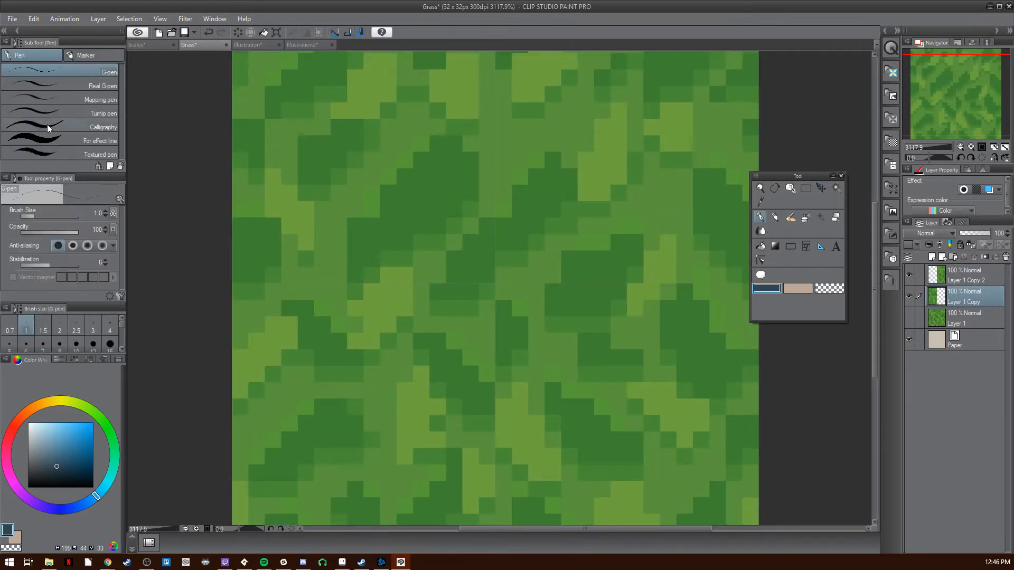
pyautogui.click(86, 55)
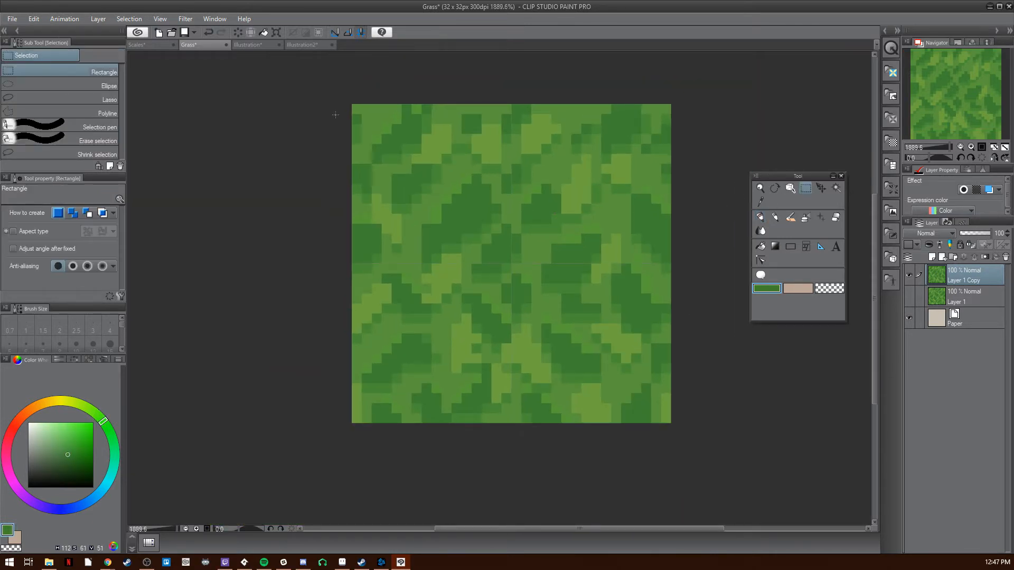
pyautogui.click(820, 188)
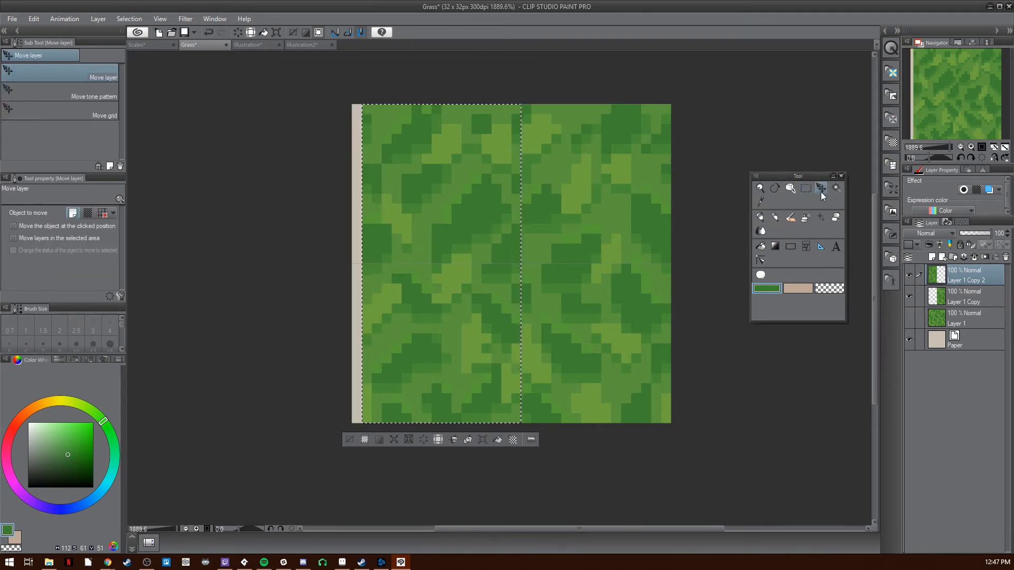